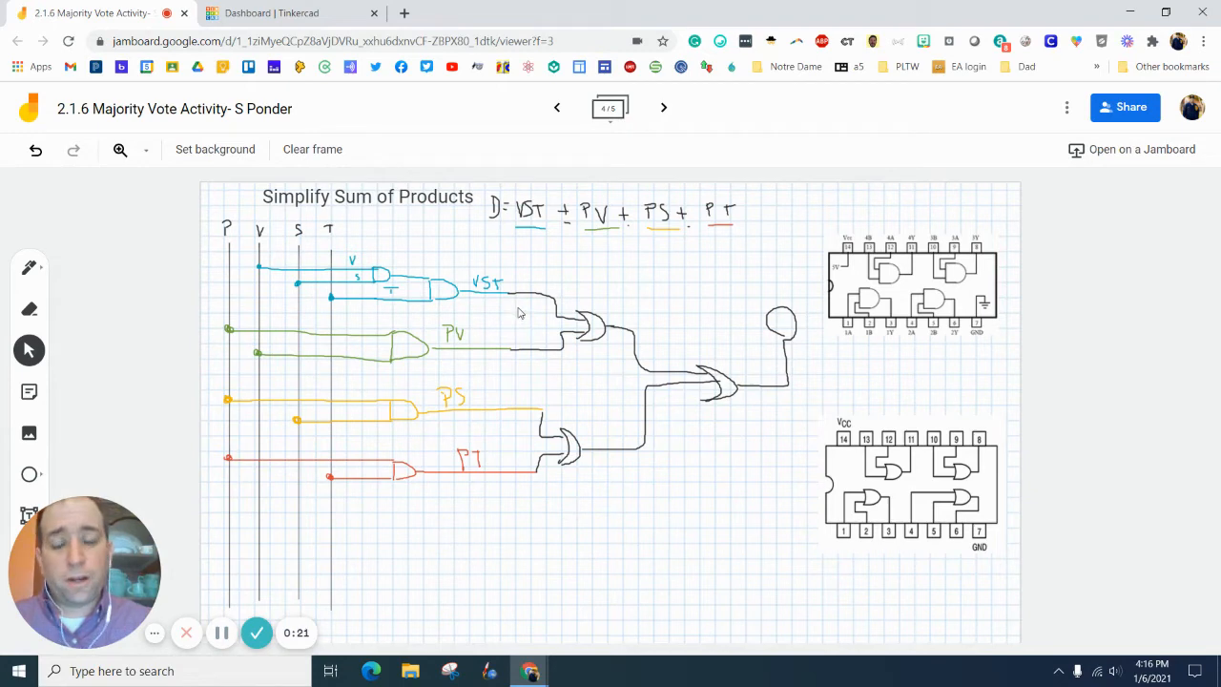
{"action": "mouse_move", "coordinate": [475, 311]}
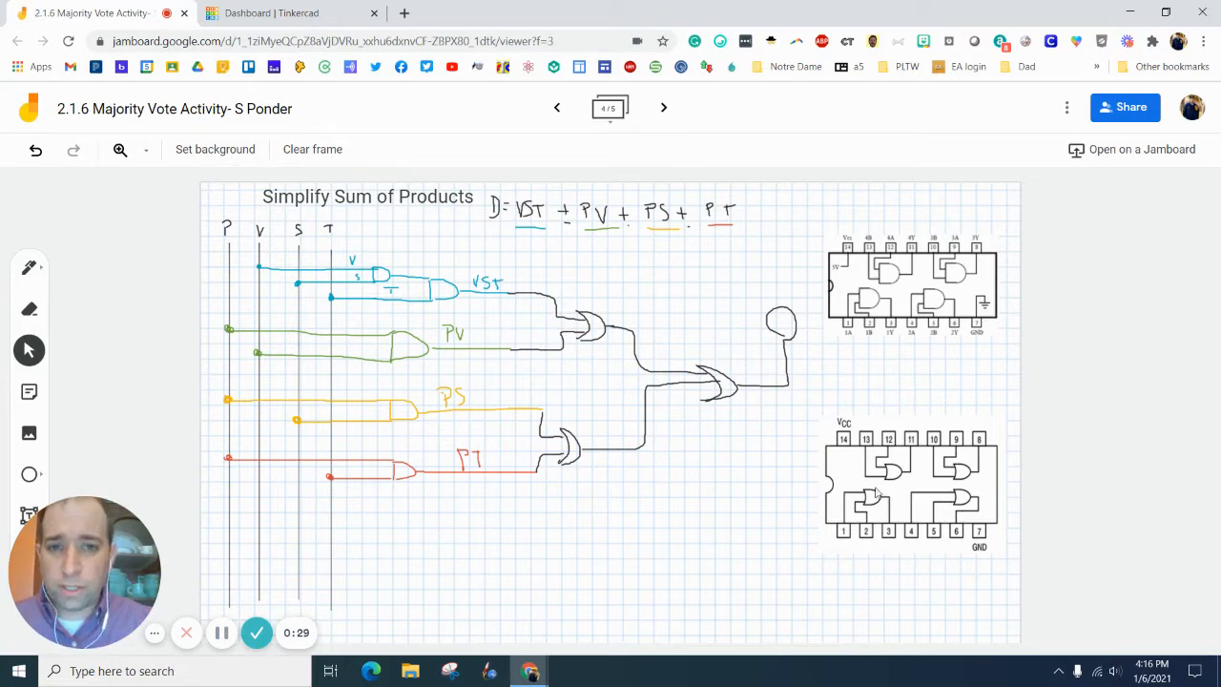
{"action": "mouse_move", "coordinate": [378, 269]}
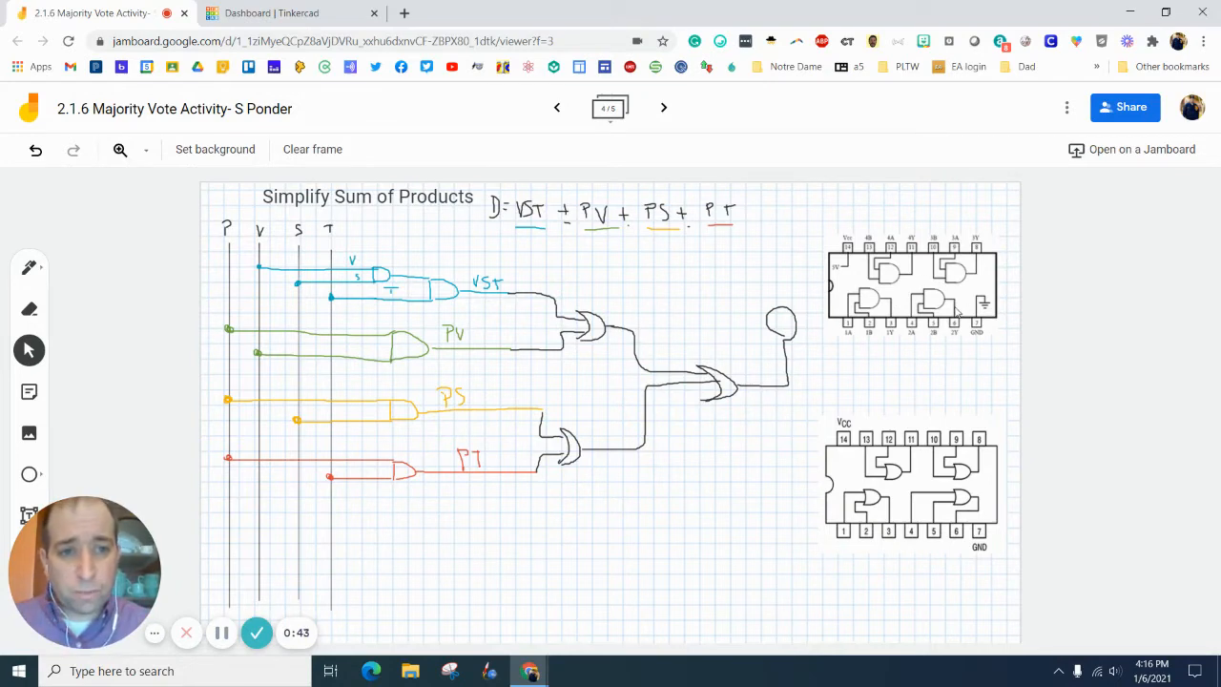
{"action": "mouse_move", "coordinate": [759, 366]}
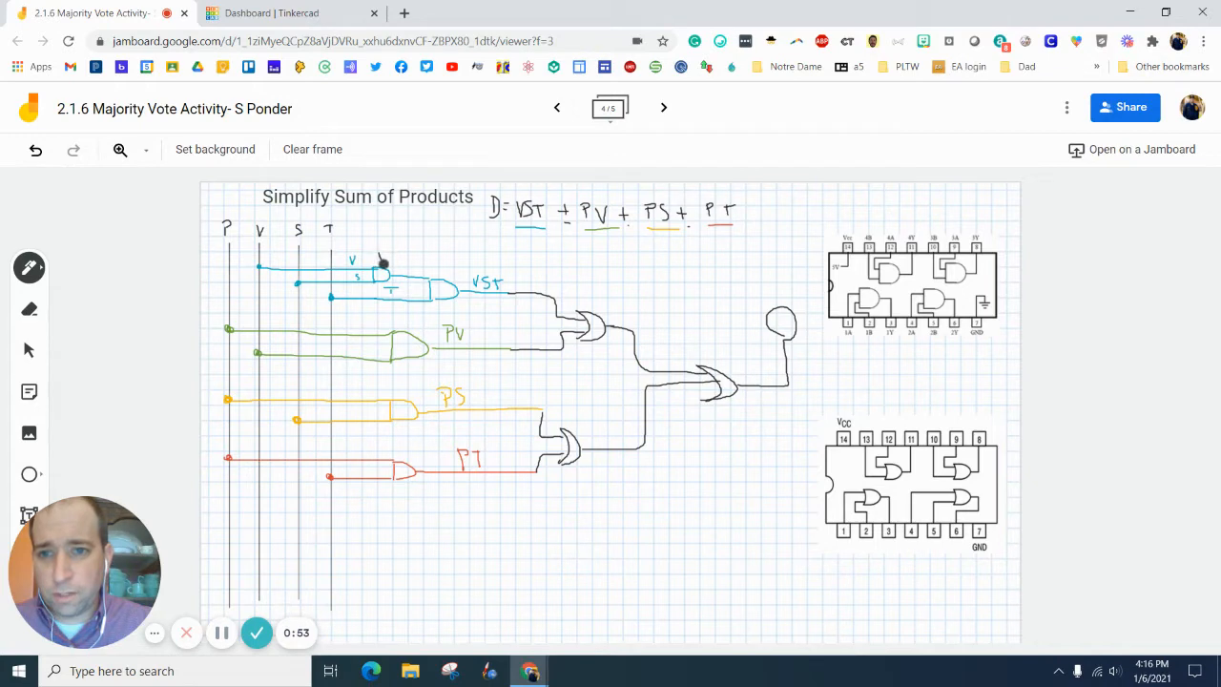
Mark a gate number on the first AND gate of the sum-of-products sketch
{"action": "left_click_drag", "start_coordinate": [381, 257], "coordinate": [458, 276]}
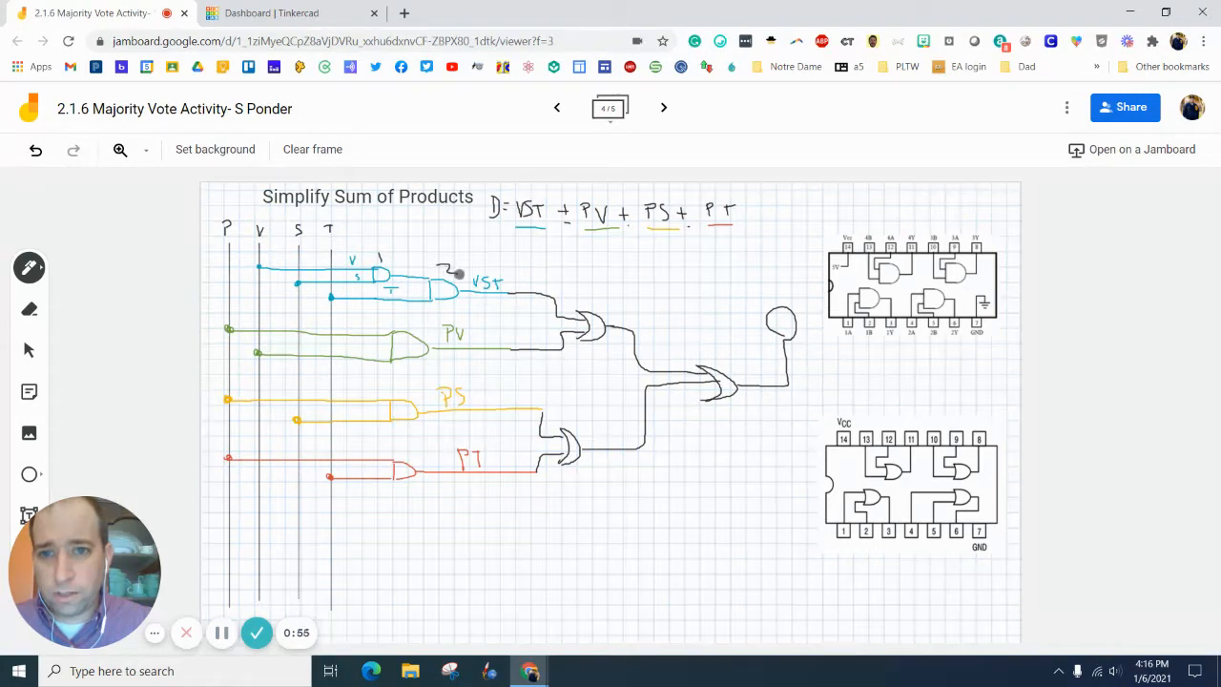
{"action": "mouse_move", "coordinate": [404, 347]}
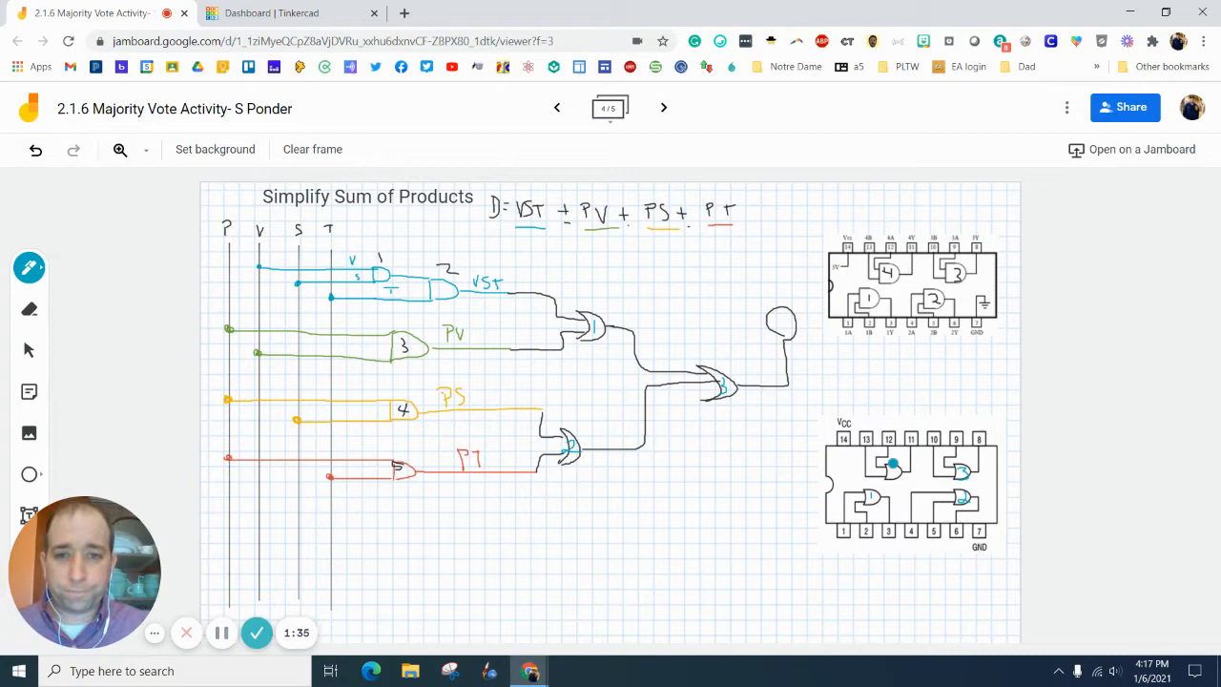
Pick the eraser tool to remove the extra teal mark on the lower chip pinout
{"action": "left_click", "coordinate": [31, 267]}
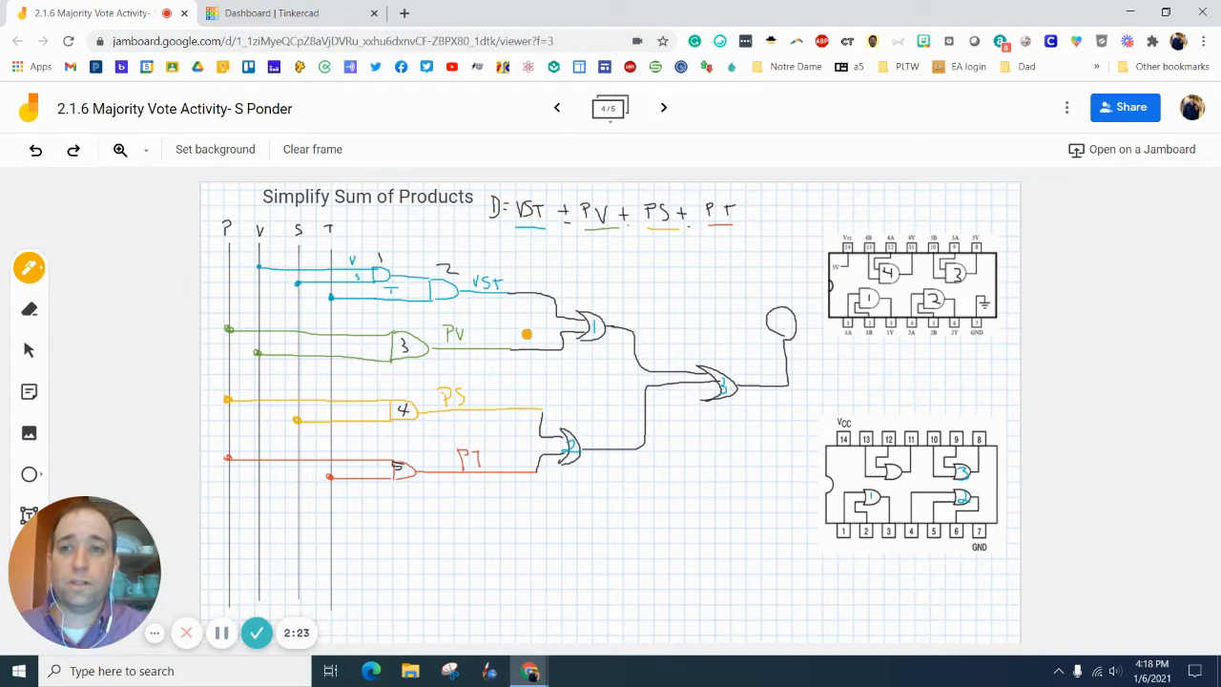
{"action": "mouse_move", "coordinate": [286, 11]}
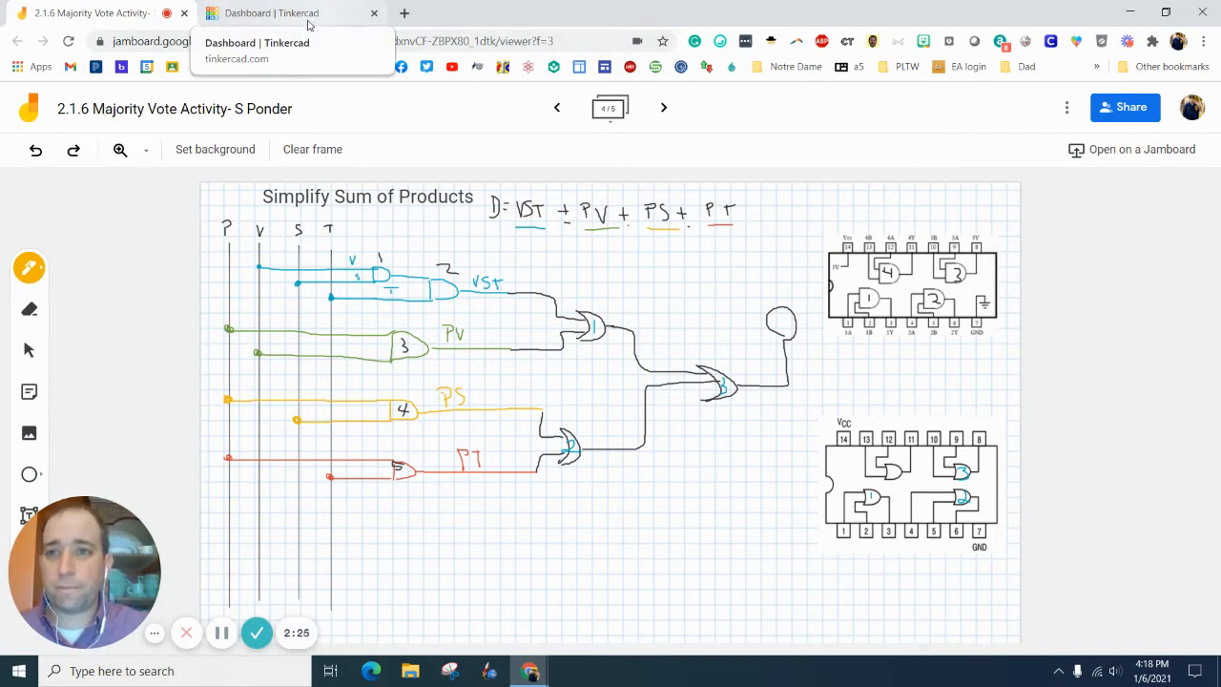
Duplicate the AND Gates 74LS08 SP design from the Tinkercad dashboard into the editor
{"action": "left_click", "coordinate": [273, 11]}
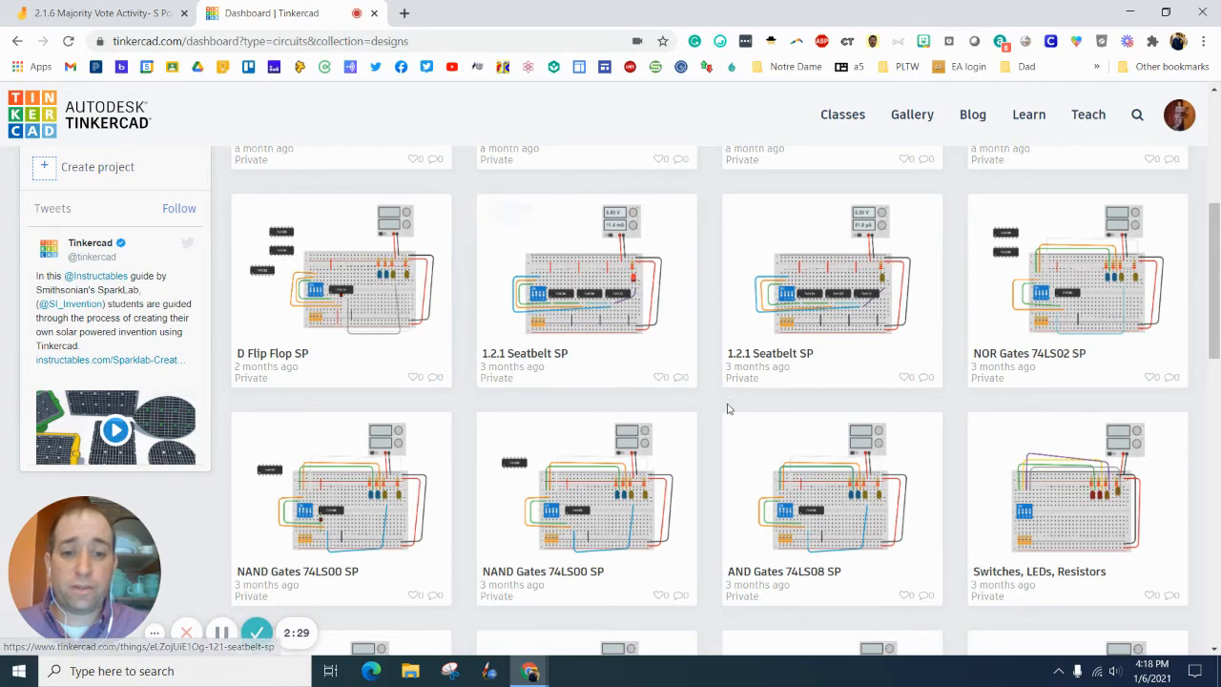
{"action": "mouse_move", "coordinate": [747, 500]}
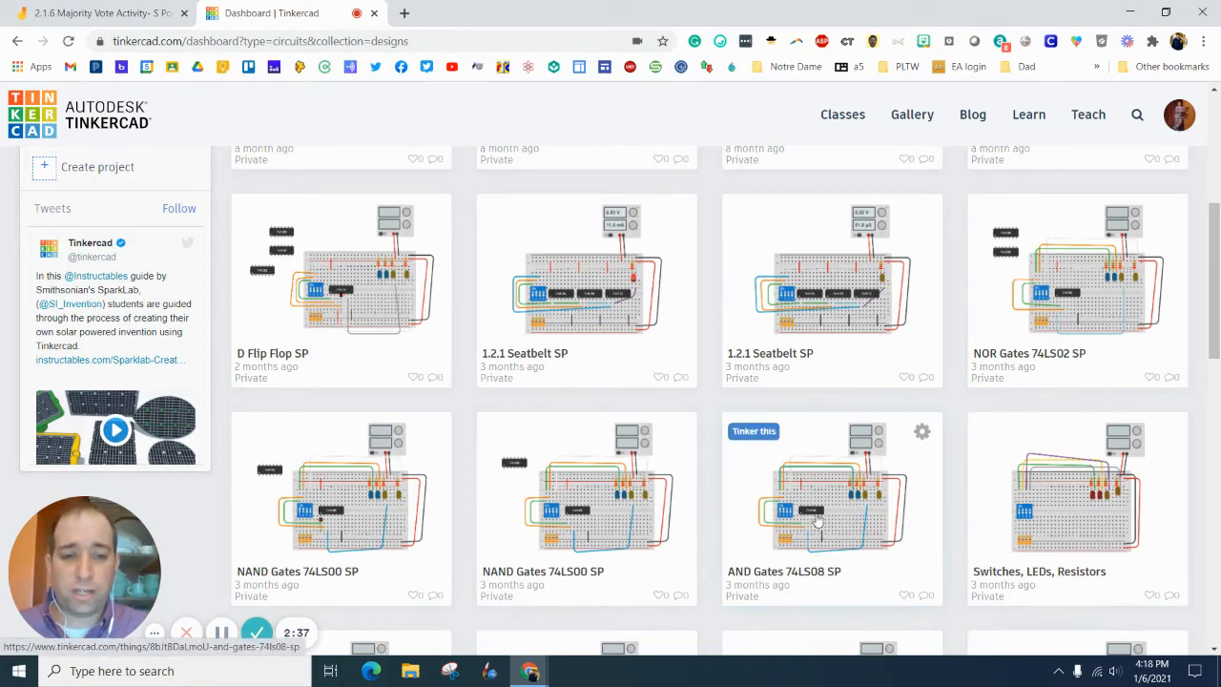
{"action": "mouse_move", "coordinate": [859, 496]}
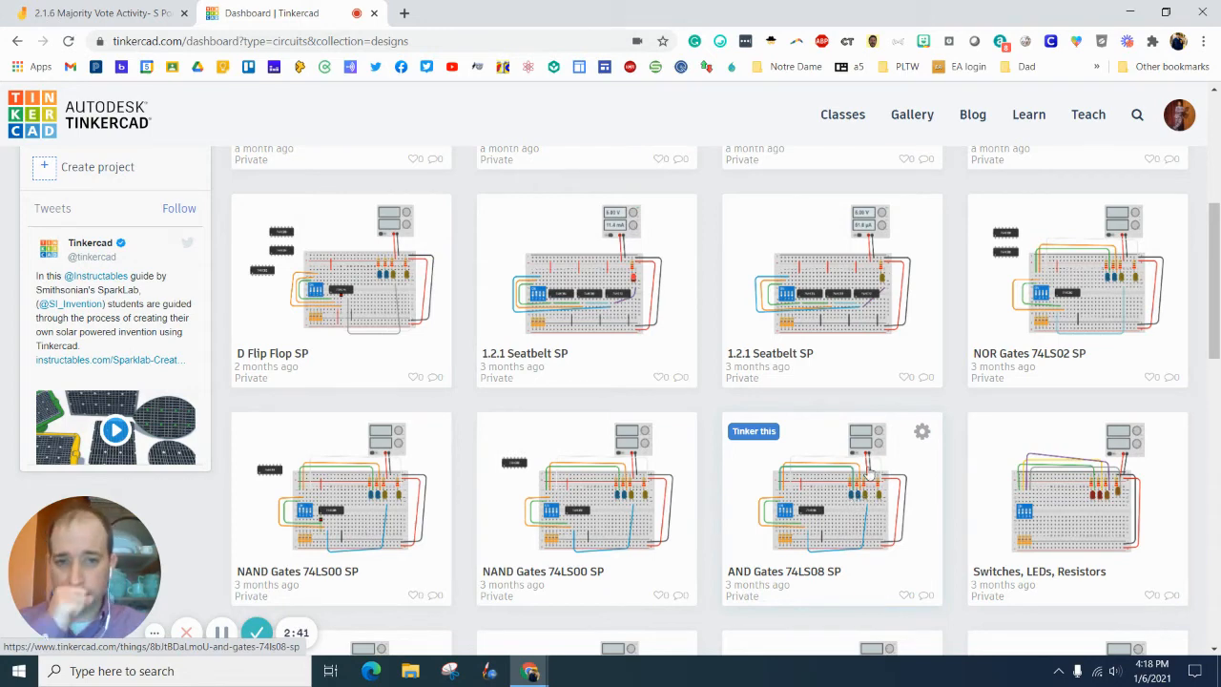
{"action": "left_click", "coordinate": [922, 432]}
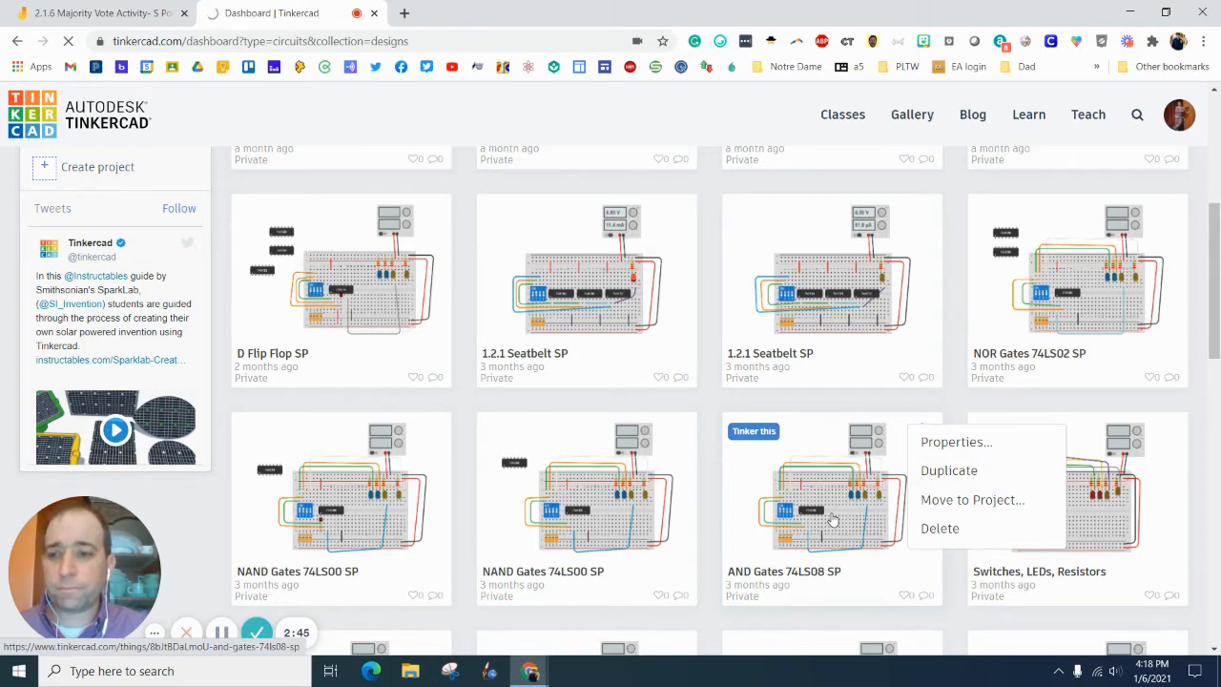
{"action": "left_click", "coordinate": [949, 469]}
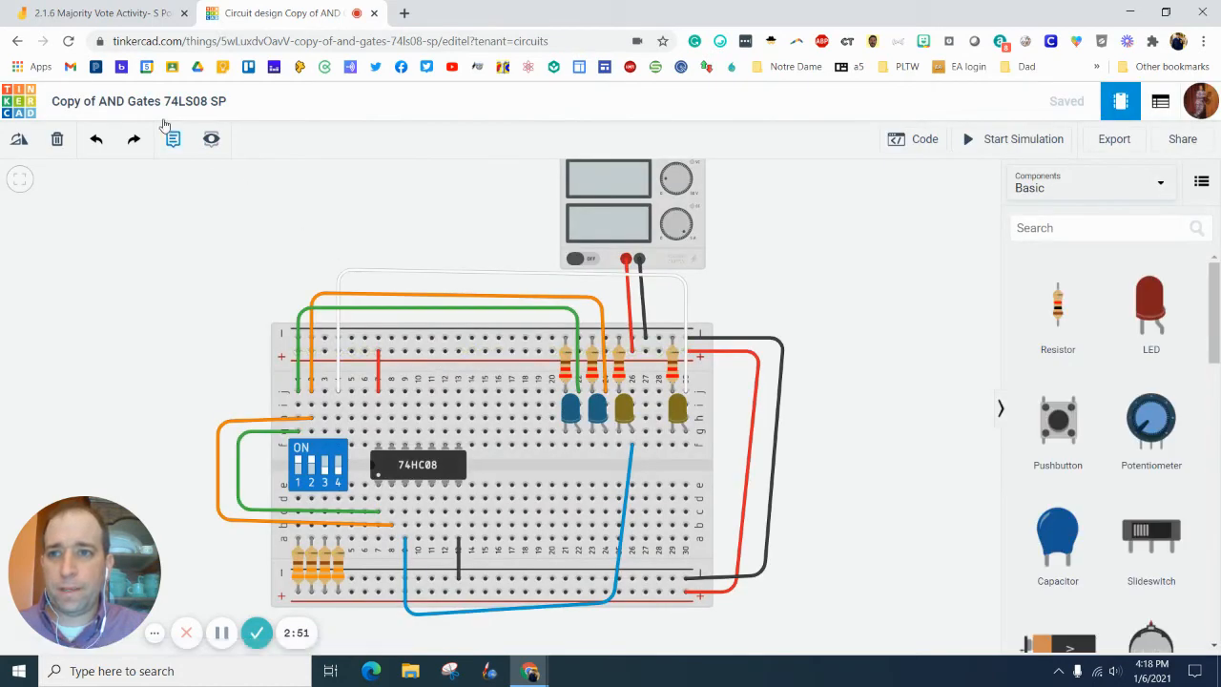
Rename the copied design to Majority Vote SP
{"action": "left_click", "coordinate": [137, 99]}
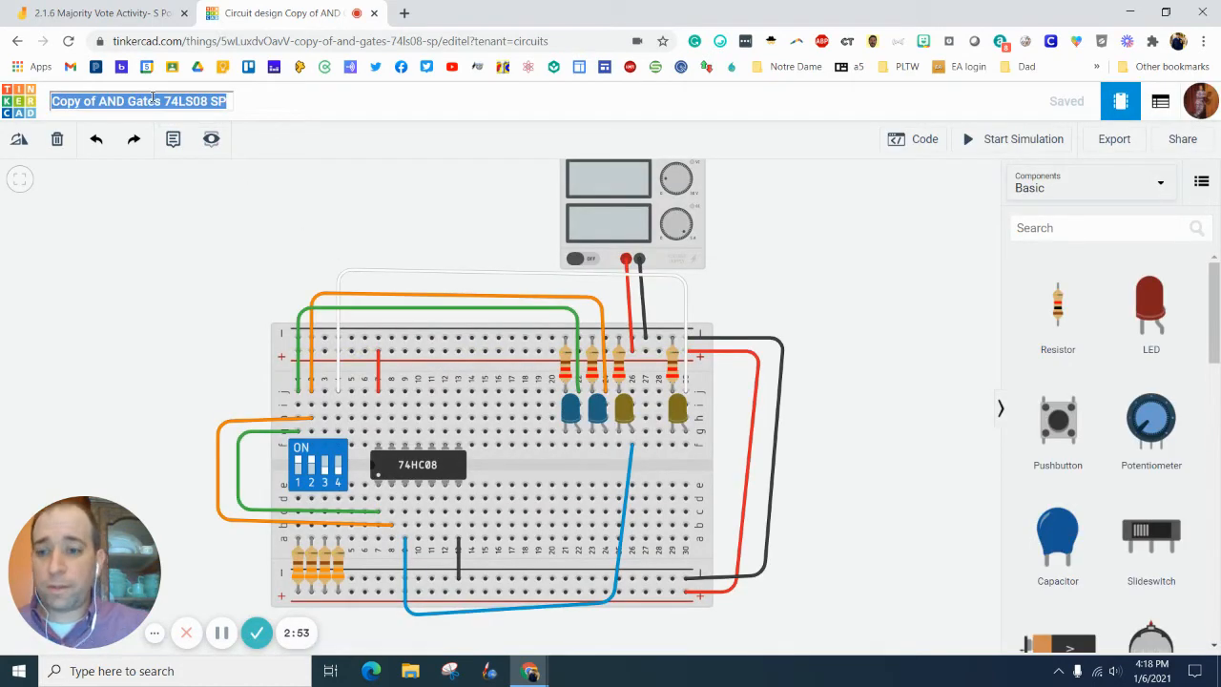
{"action": "type", "text": "Majority Vote SP"}
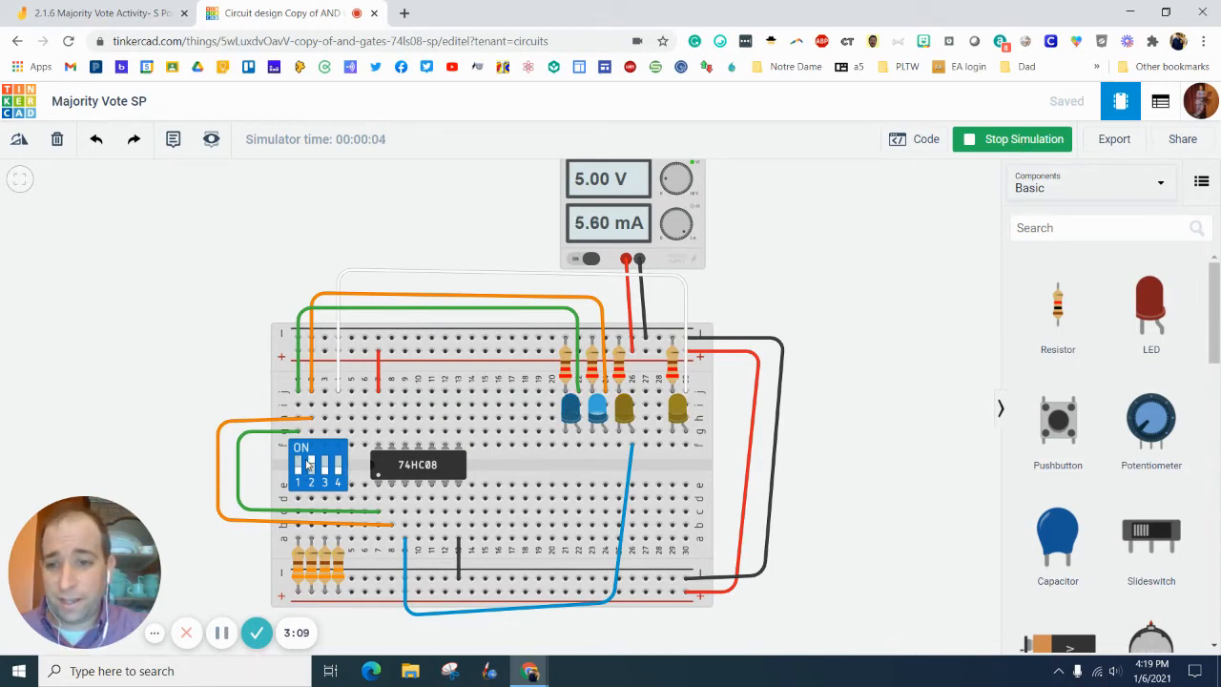
Test the circuit with two DIP switch input changes, then stop the simulation
{"action": "left_click", "coordinate": [299, 465]}
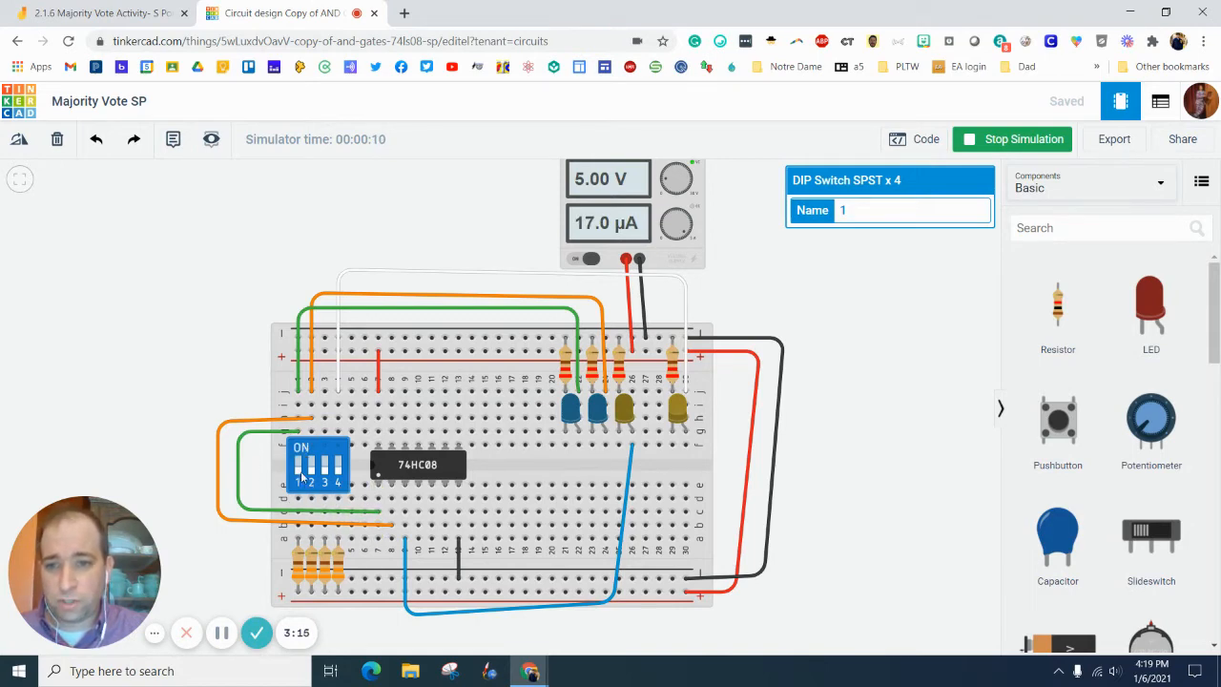
{"action": "left_click", "coordinate": [301, 464]}
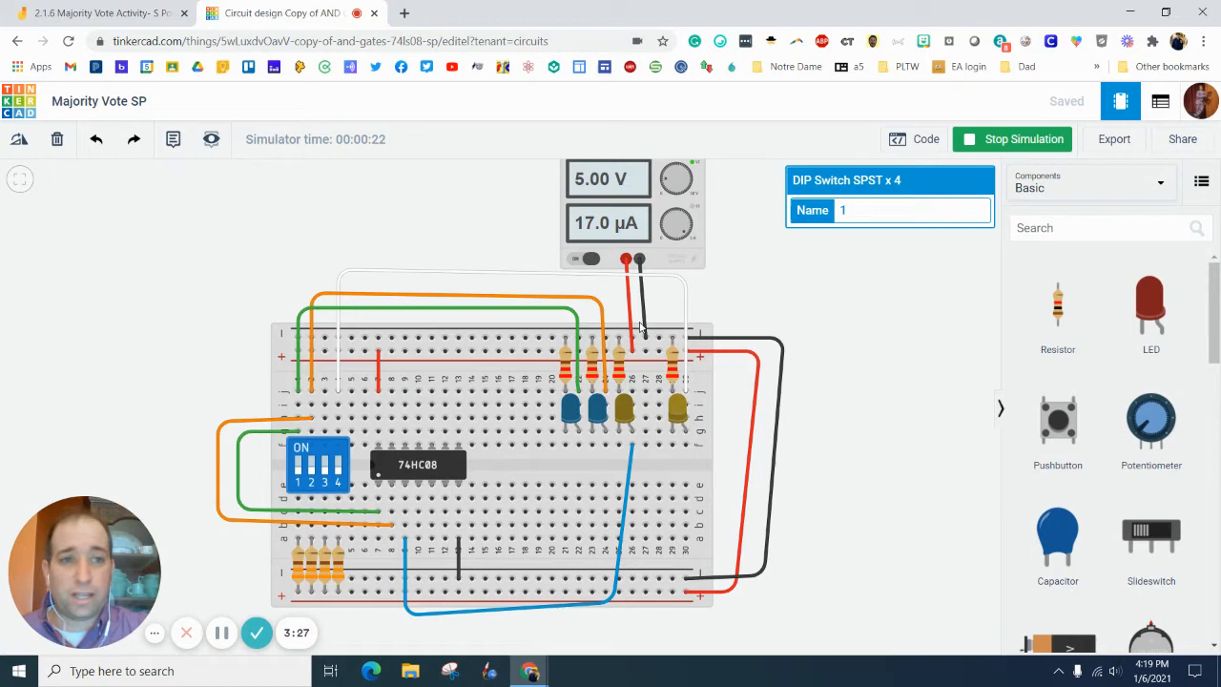
{"action": "left_click", "coordinate": [1010, 139]}
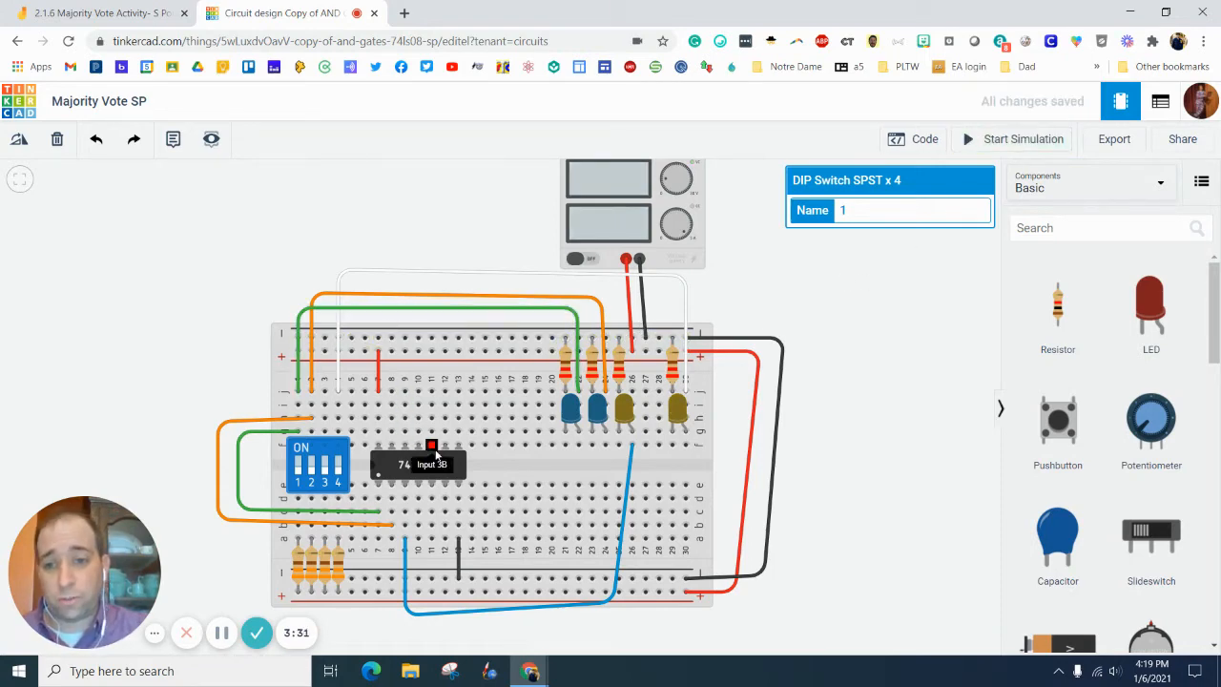
{"action": "left_click", "coordinate": [419, 467]}
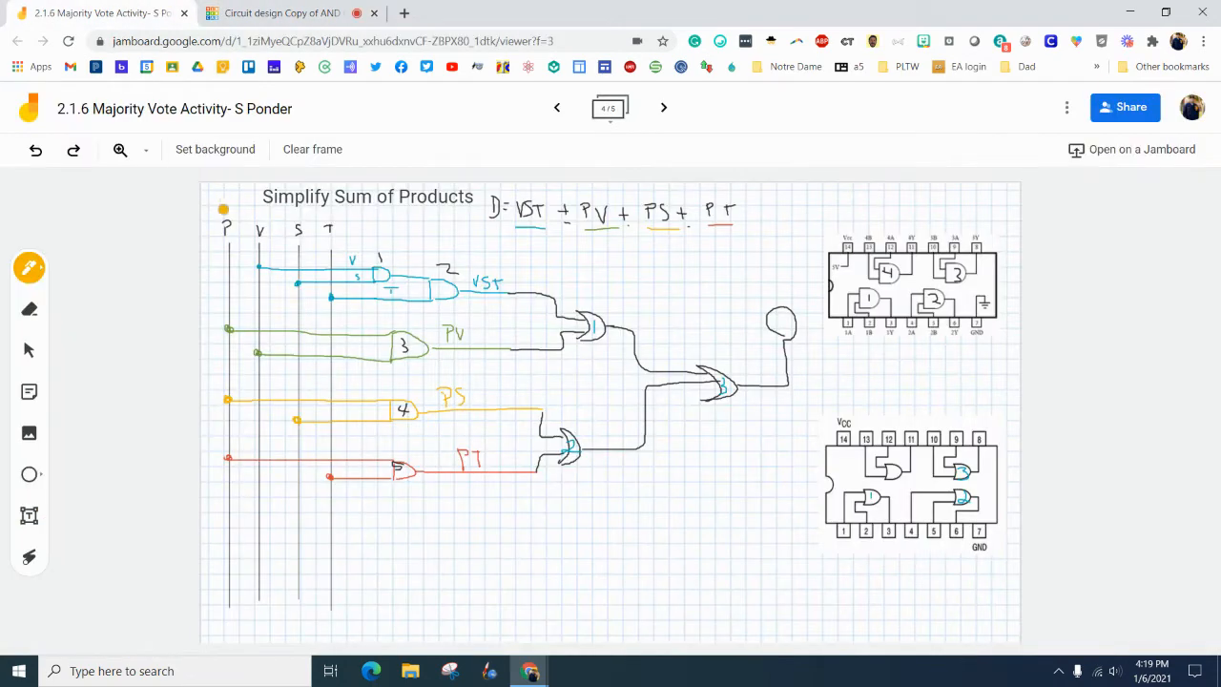
Choose the blue pen for numbering the sketch inputs, then return to the Tinkercad design
{"action": "left_click", "coordinate": [28, 267]}
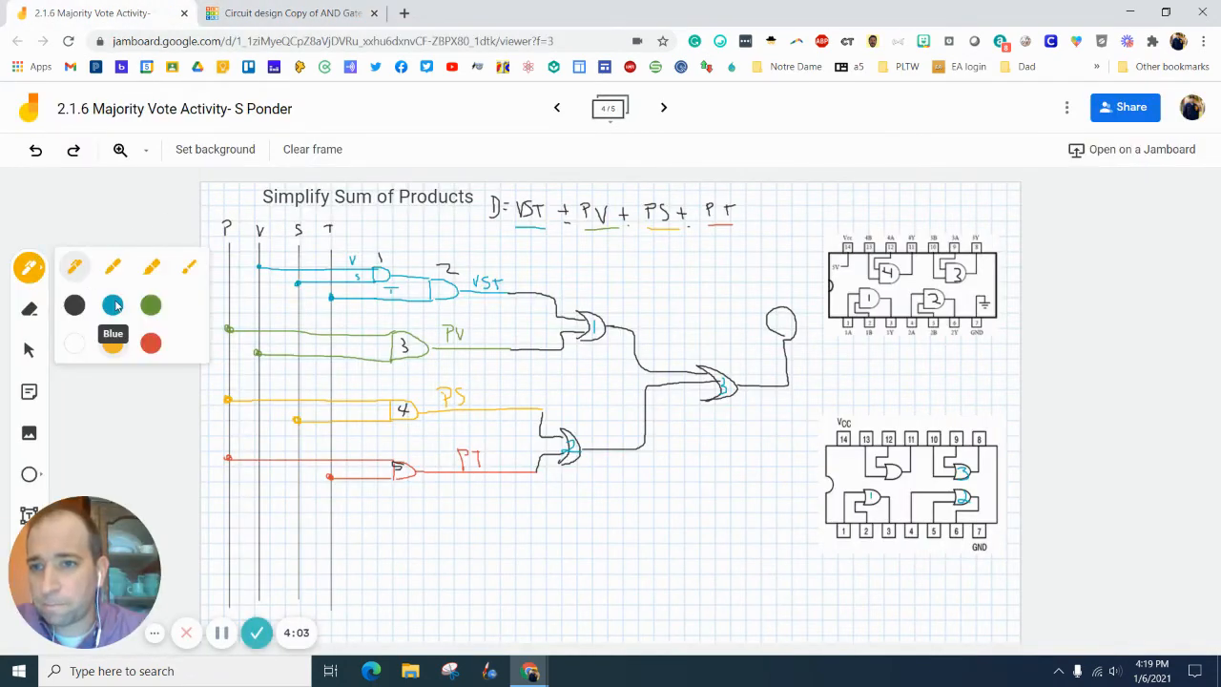
{"action": "left_click", "coordinate": [151, 344]}
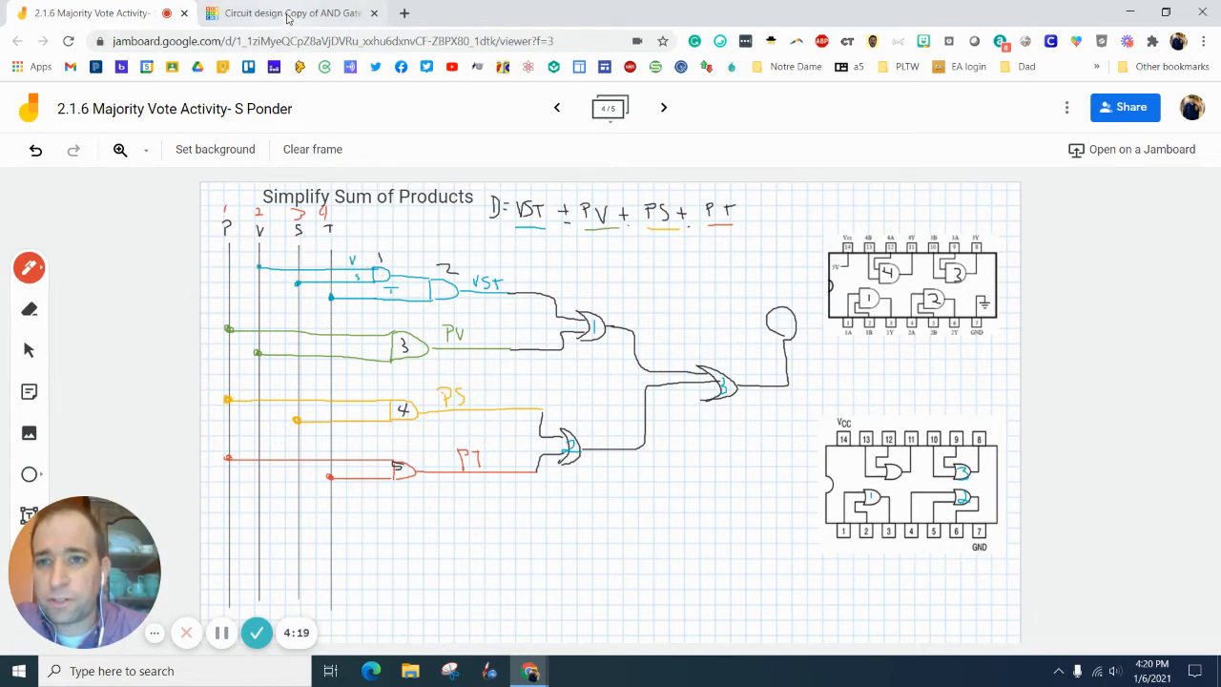
{"action": "left_click", "coordinate": [286, 14]}
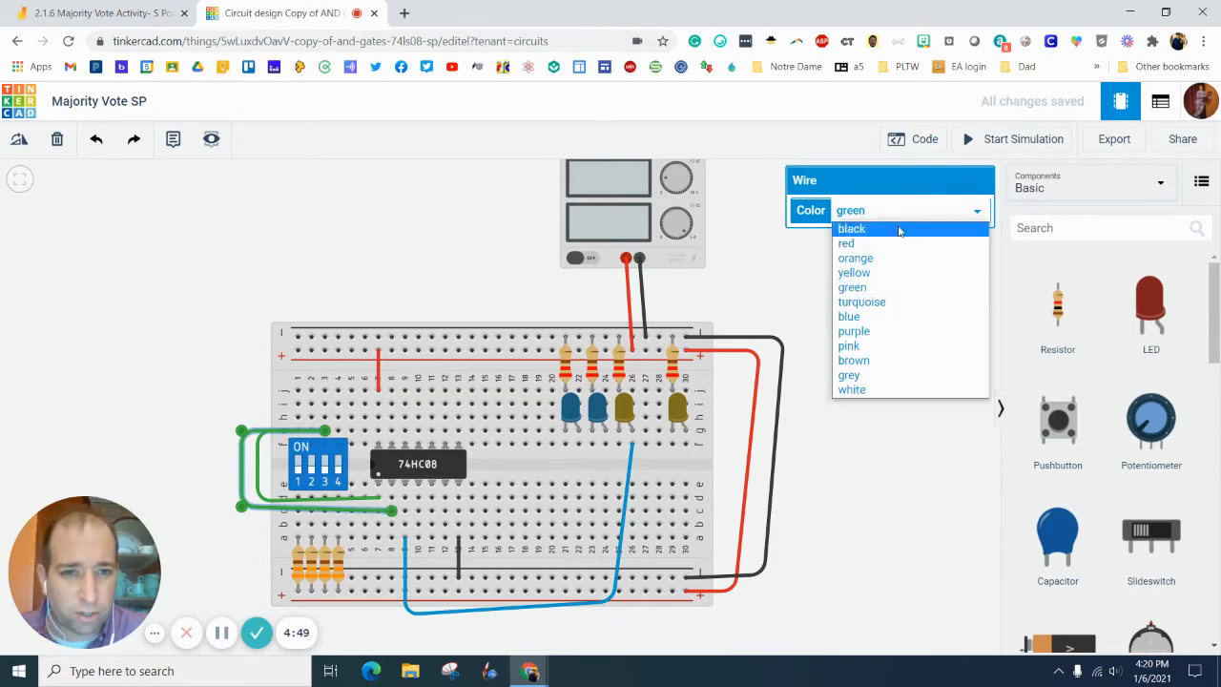
Give the new DIP-switch wire a different colour in the Wire panel
{"action": "left_click", "coordinate": [854, 258]}
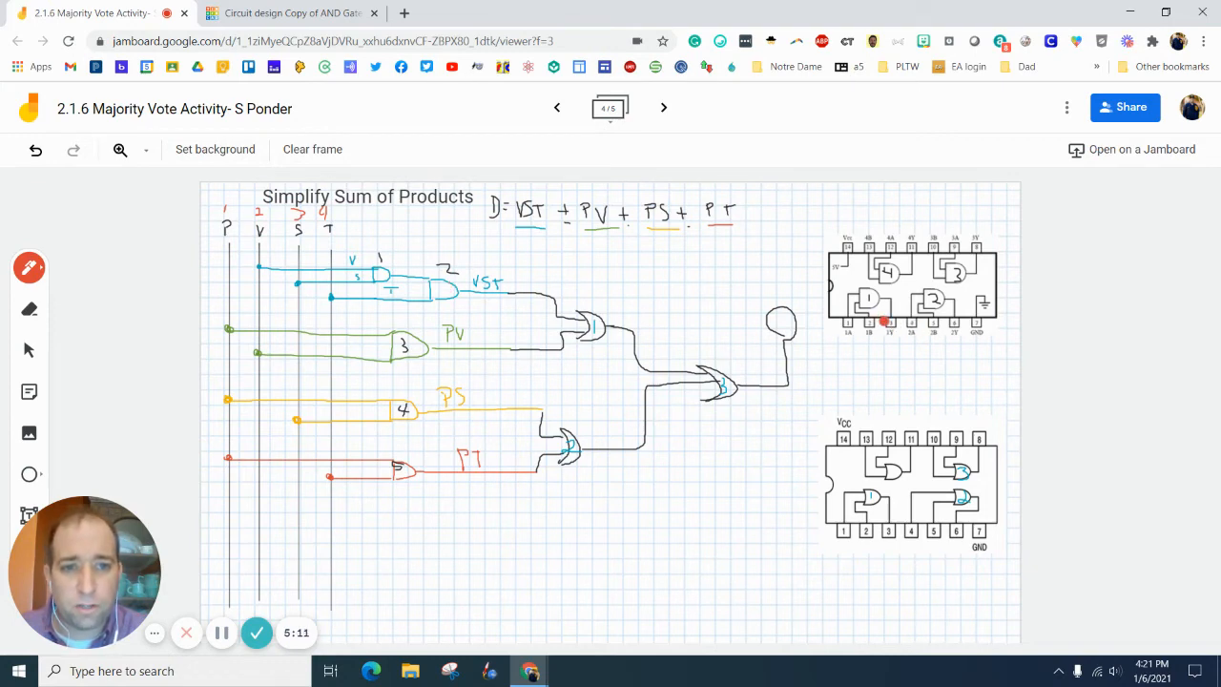
Return to the Jamboard sketch to check the 74HC08 pinout drawing
{"action": "left_click", "coordinate": [295, 11]}
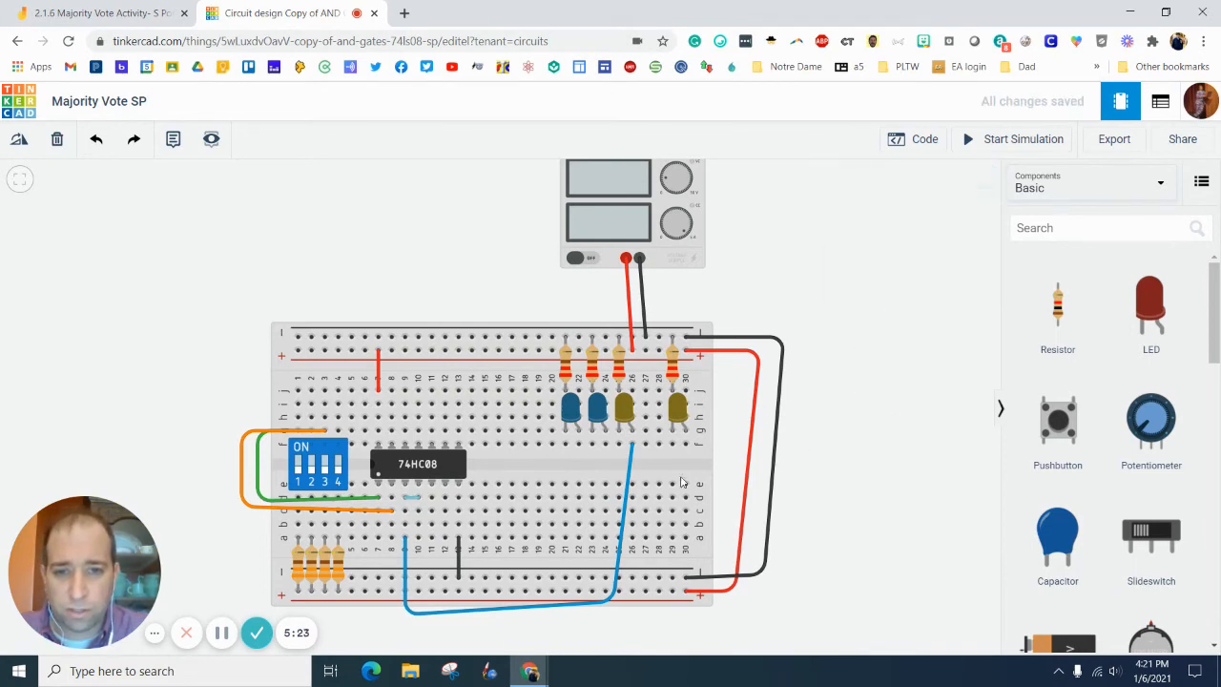
Return to the circuit design to wire the DIP switch to a 74HC08 input pin
{"action": "left_click", "coordinate": [632, 446]}
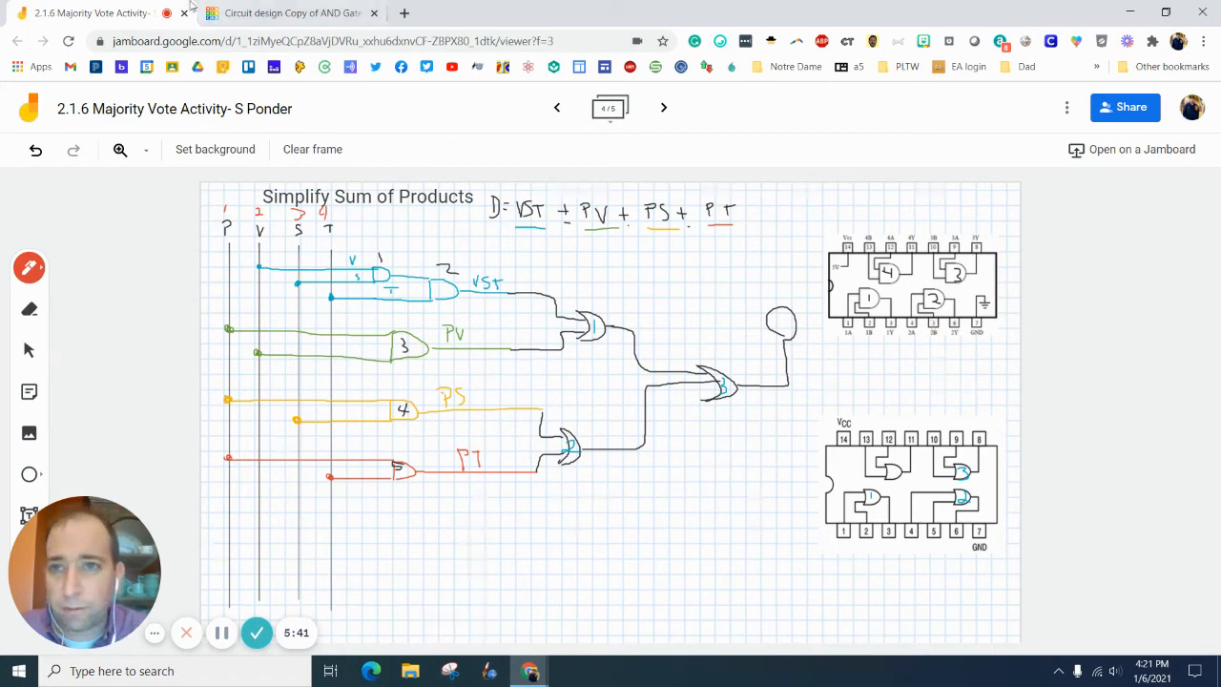
{"action": "left_click", "coordinate": [286, 12]}
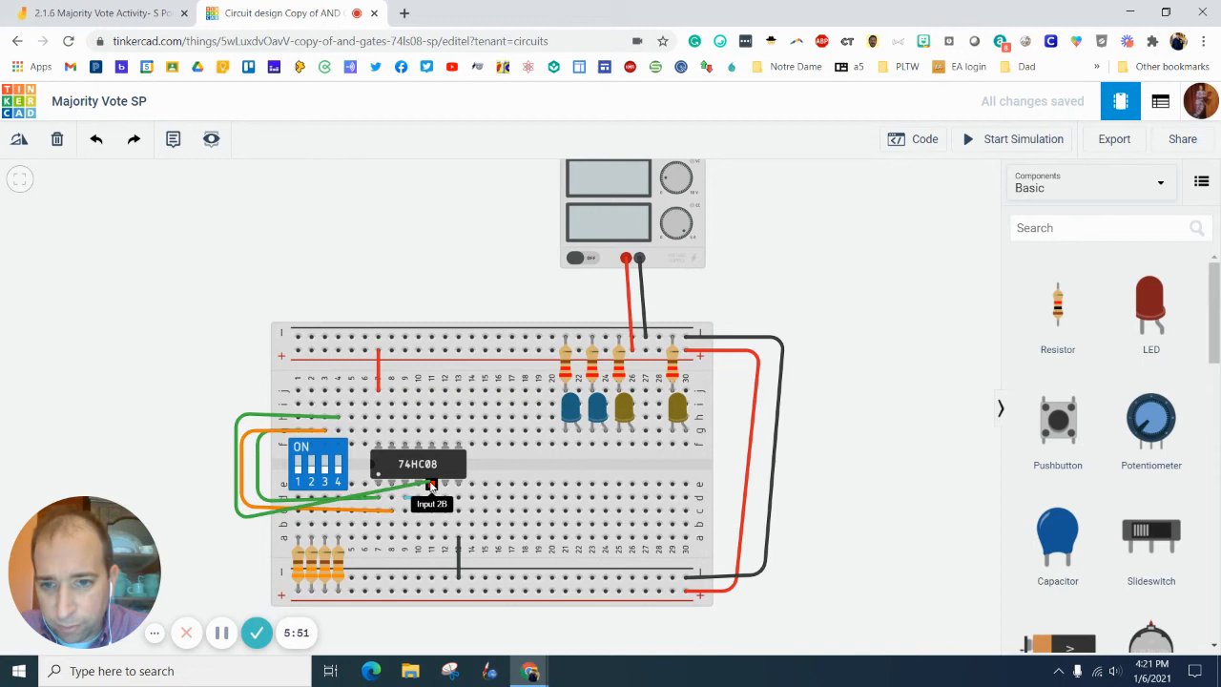
{"action": "mouse_move", "coordinate": [391, 488]}
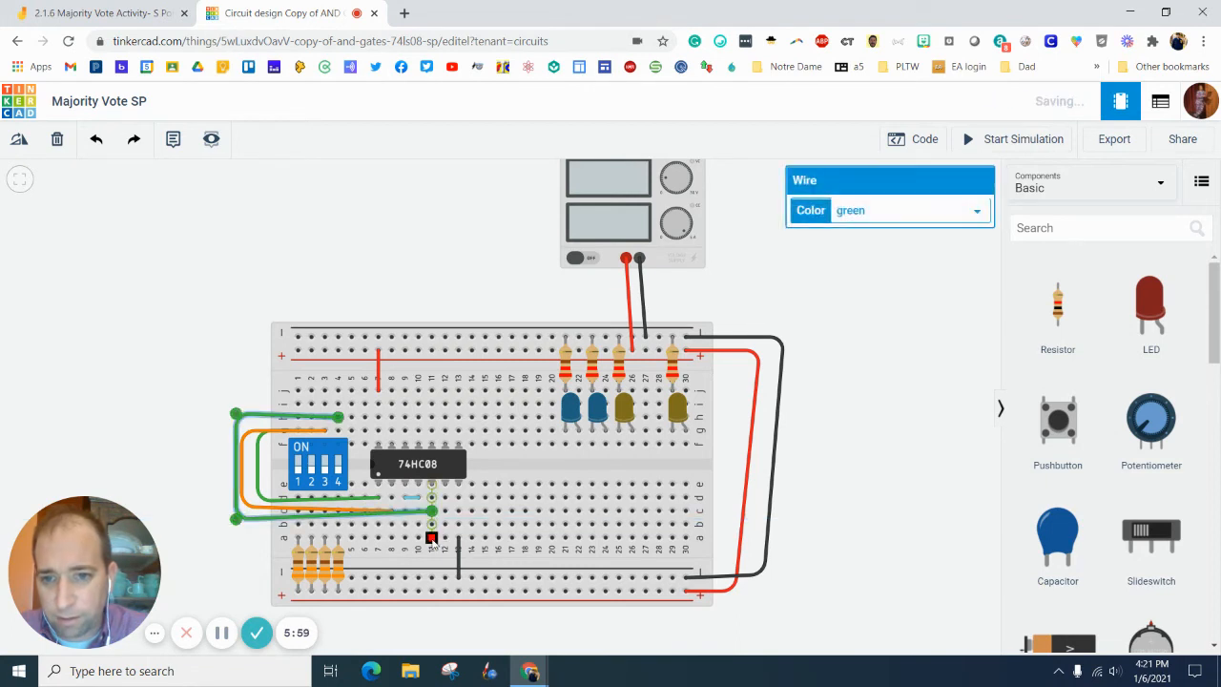
Recolour the top DIP-switch wire to the 74HC08 blue
{"action": "left_click", "coordinate": [906, 210]}
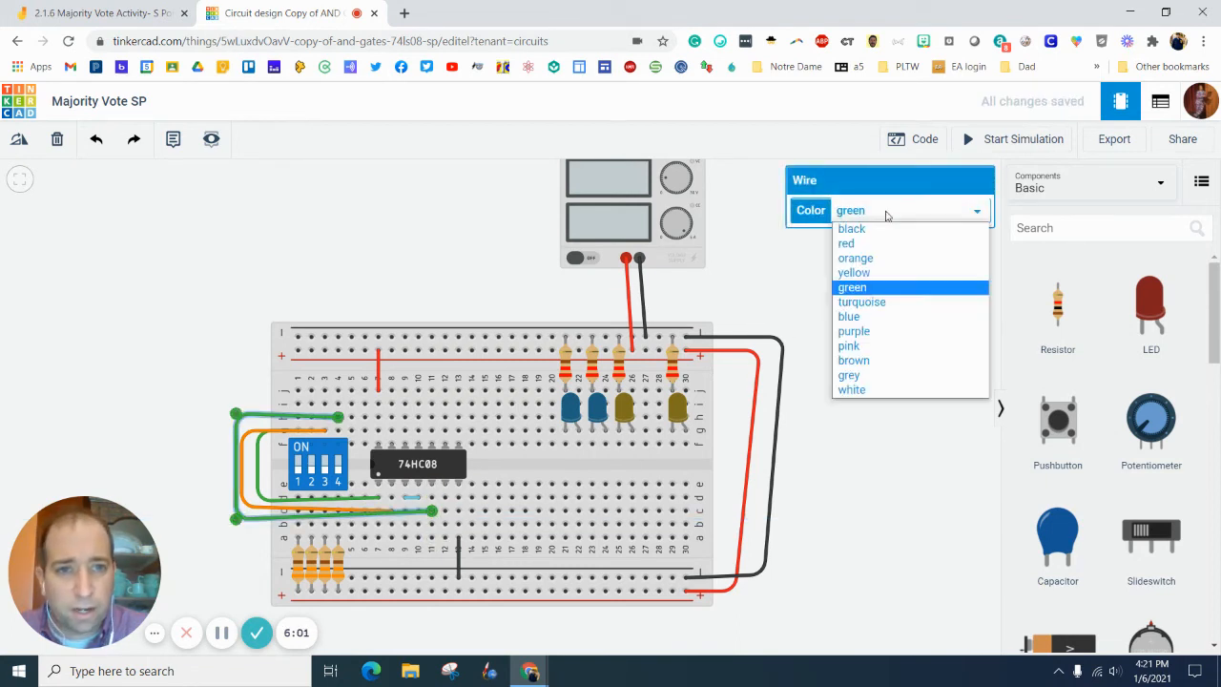
{"action": "left_click", "coordinate": [847, 316]}
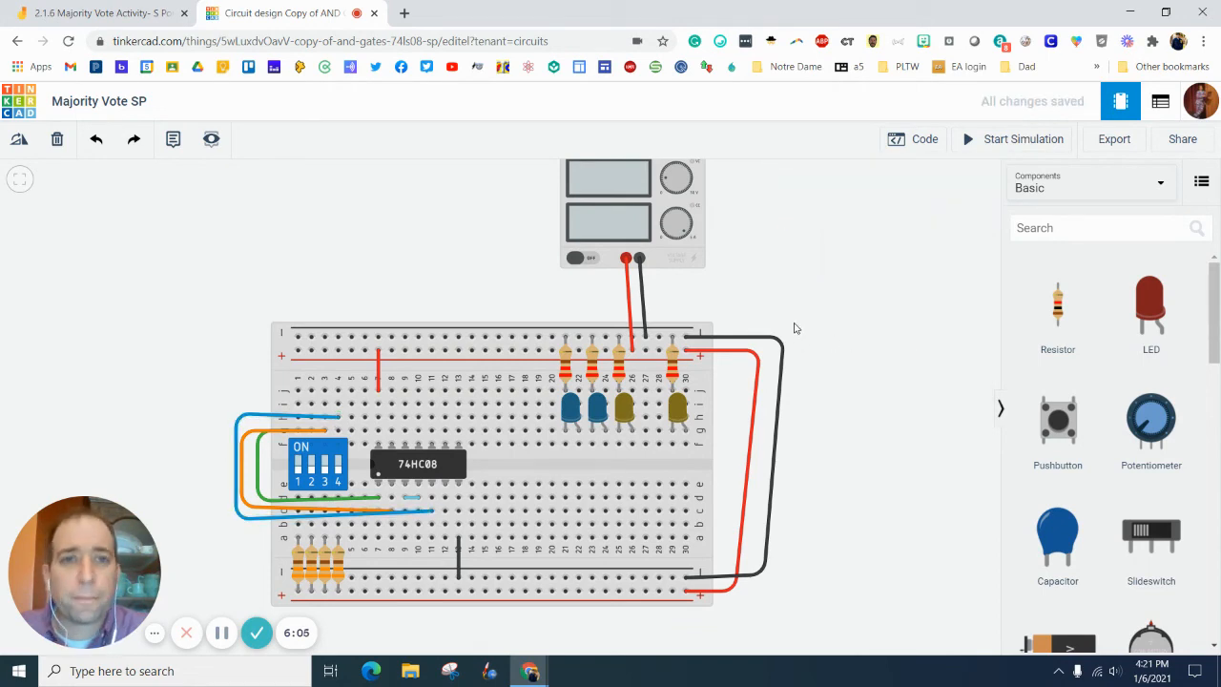
Sketch an LED on the first AND gate's output in Jamboard and return to the circuit
{"action": "left_click", "coordinate": [105, 15]}
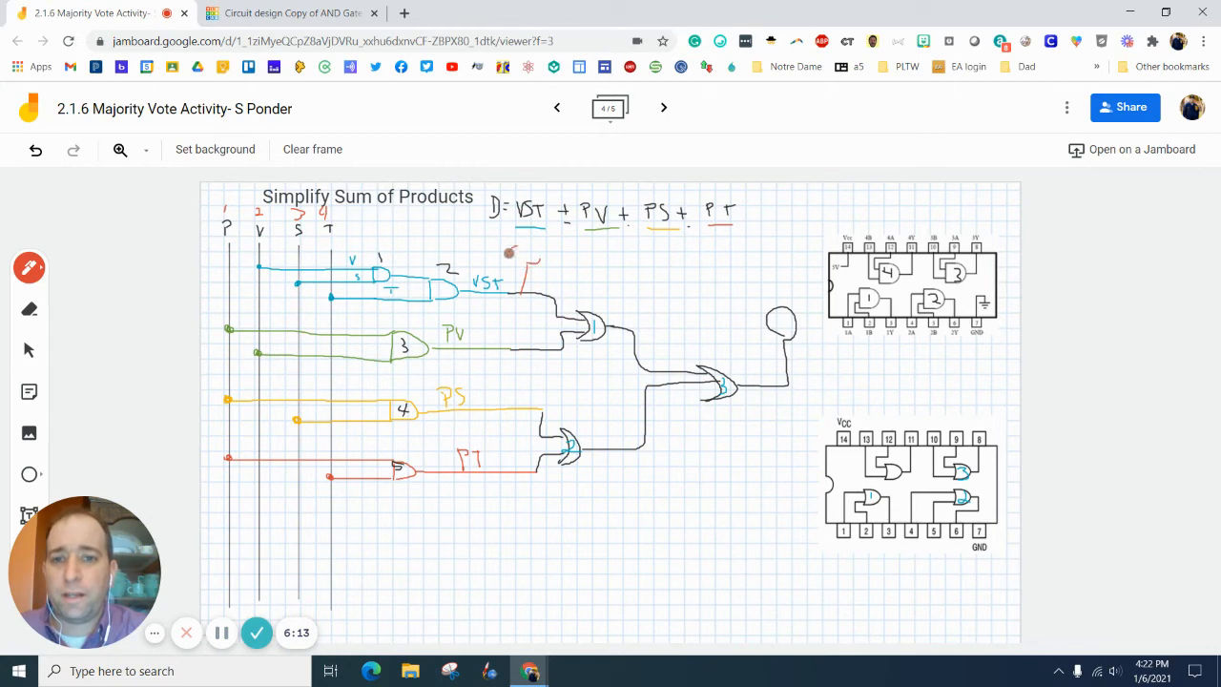
{"action": "left_click_drag", "start_coordinate": [512, 252], "coordinate": [519, 267]}
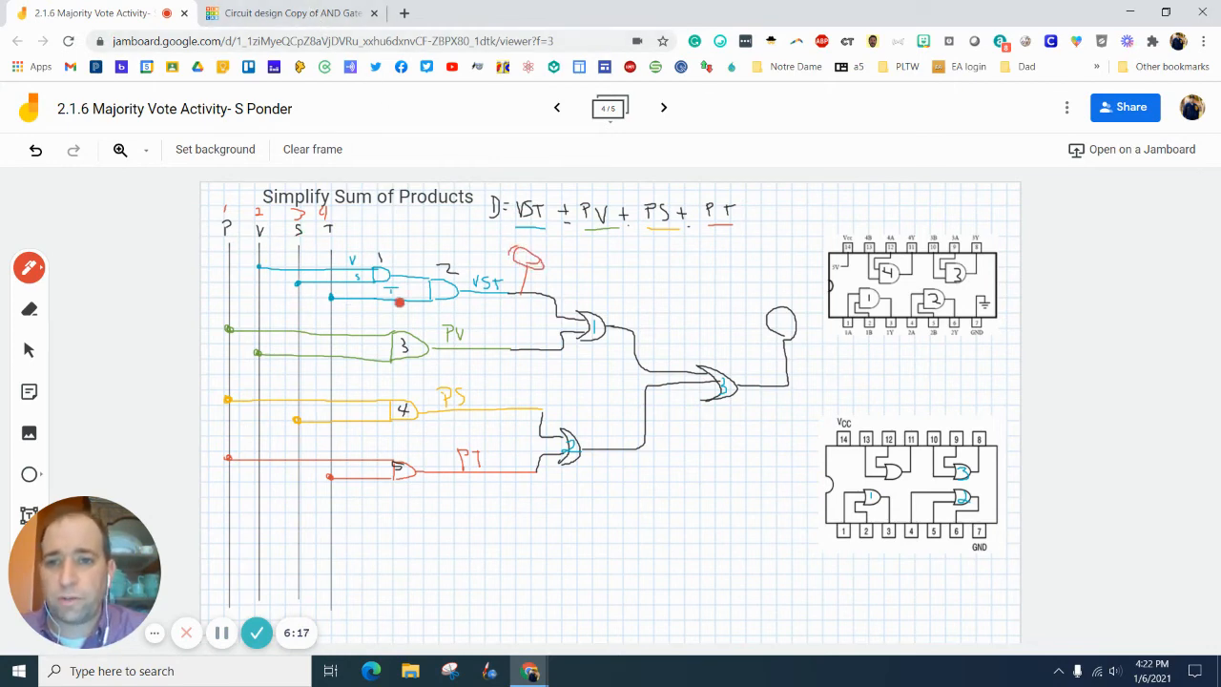
{"action": "left_click", "coordinate": [296, 12]}
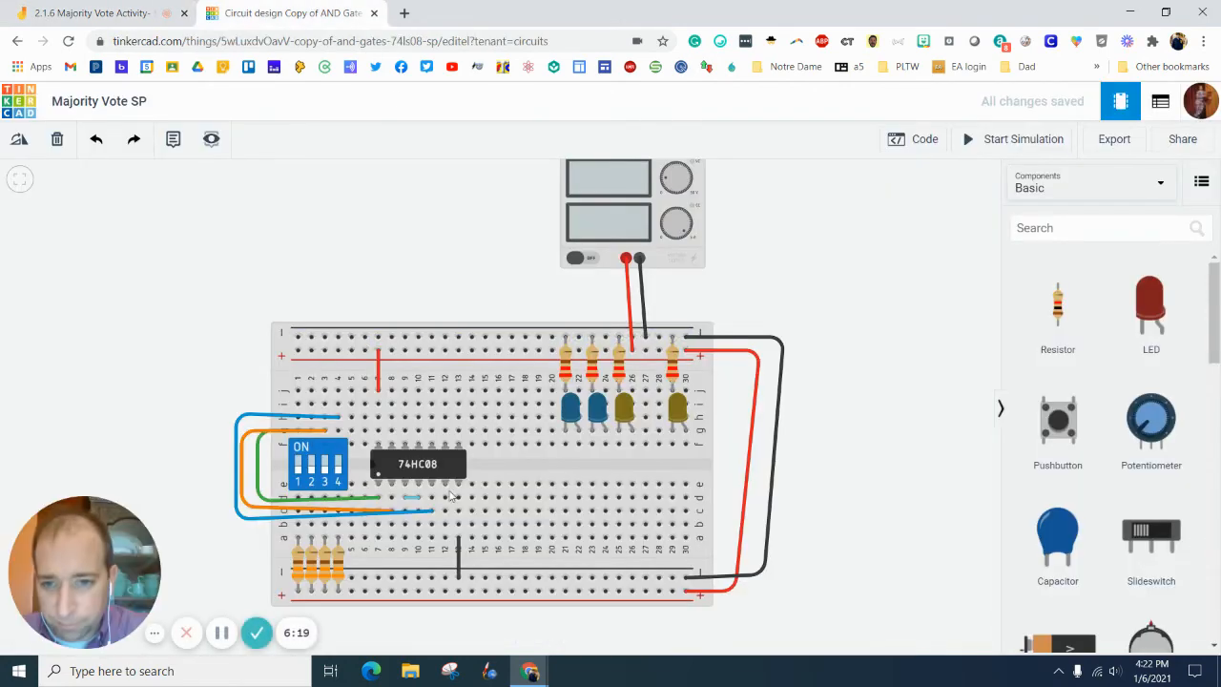
{"action": "mouse_move", "coordinate": [447, 489]}
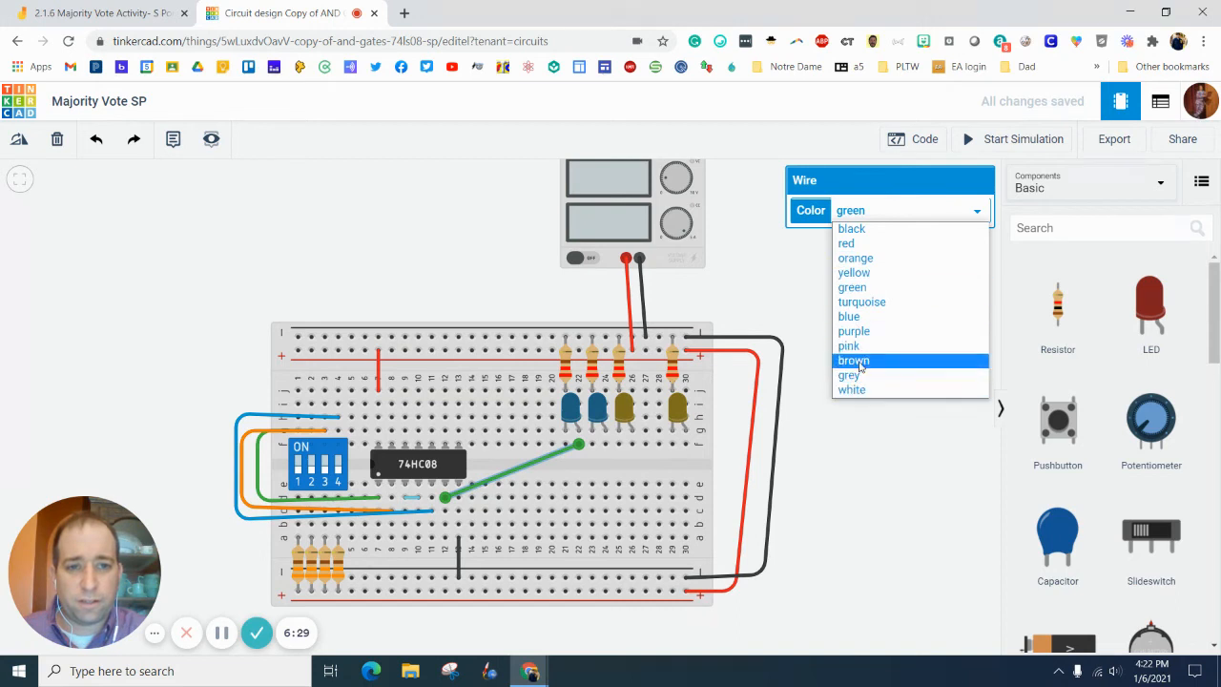
Colour the wire from the 74HC08 output to the LED row pink
{"action": "left_click", "coordinate": [846, 345]}
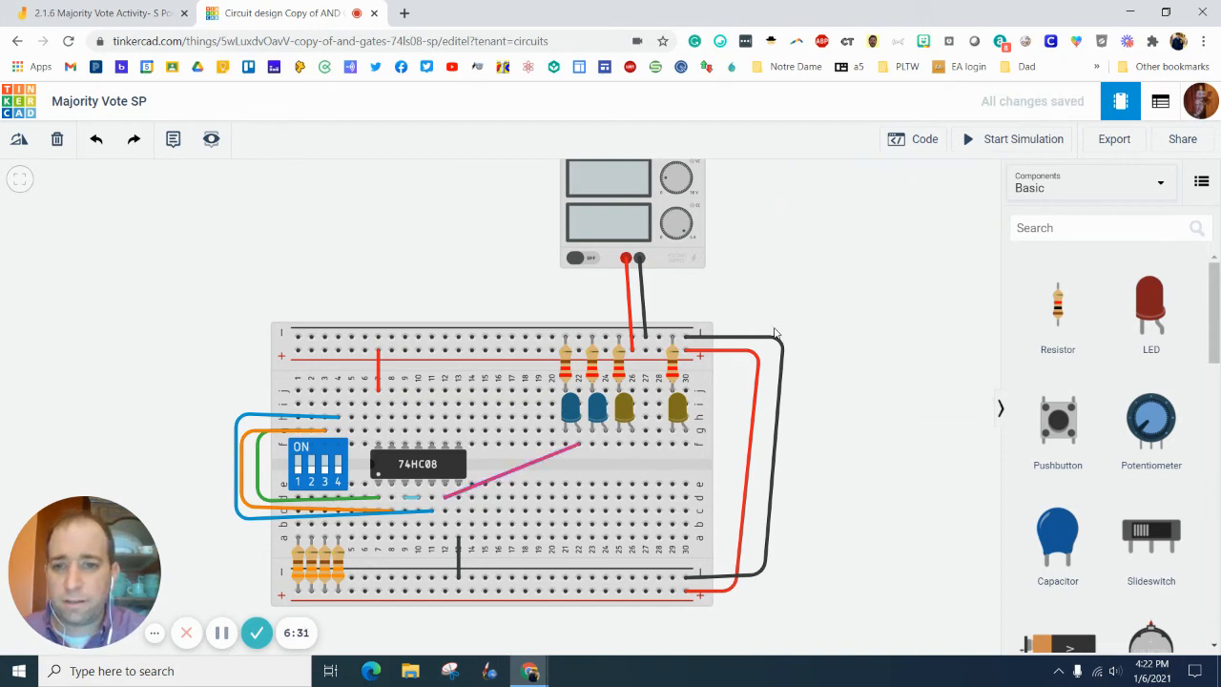
{"action": "mouse_move", "coordinate": [389, 469]}
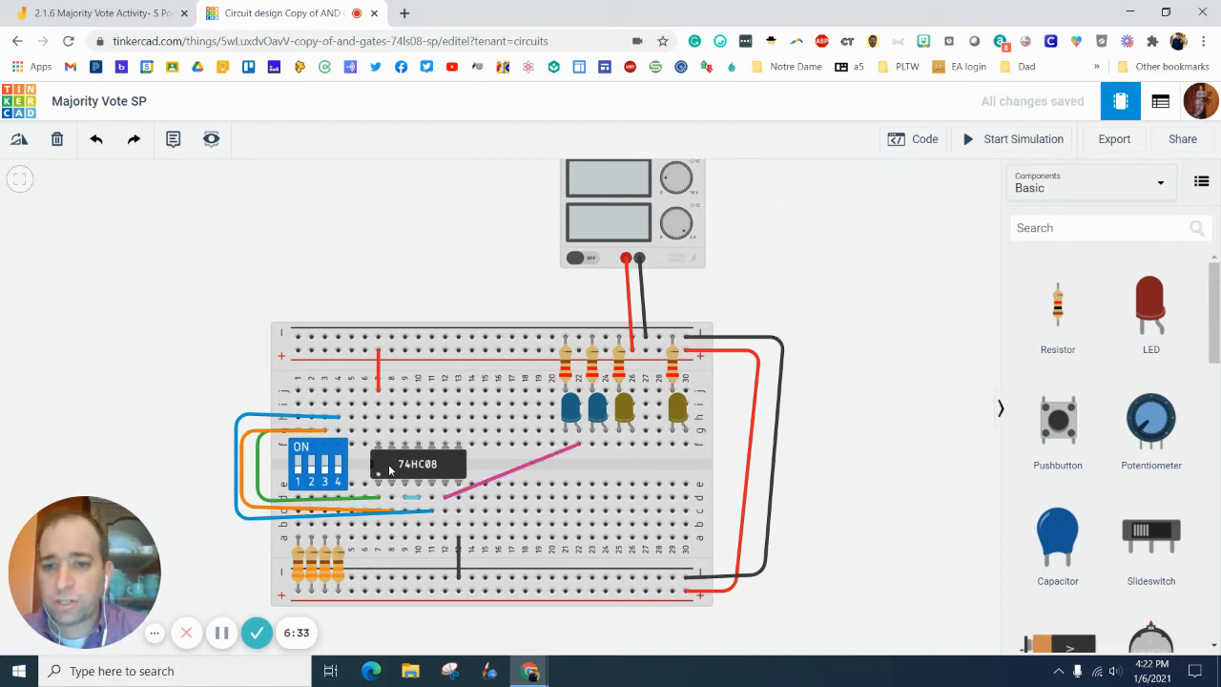
{"action": "mouse_move", "coordinate": [383, 458]}
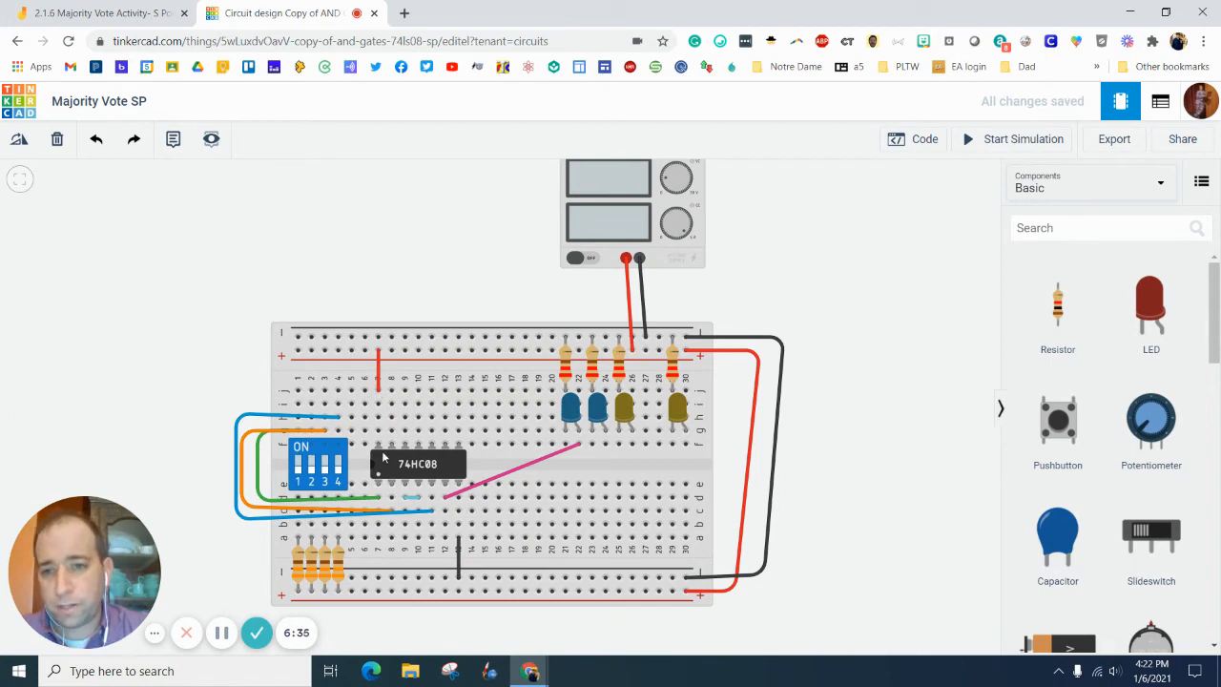
{"action": "mouse_move", "coordinate": [458, 488]}
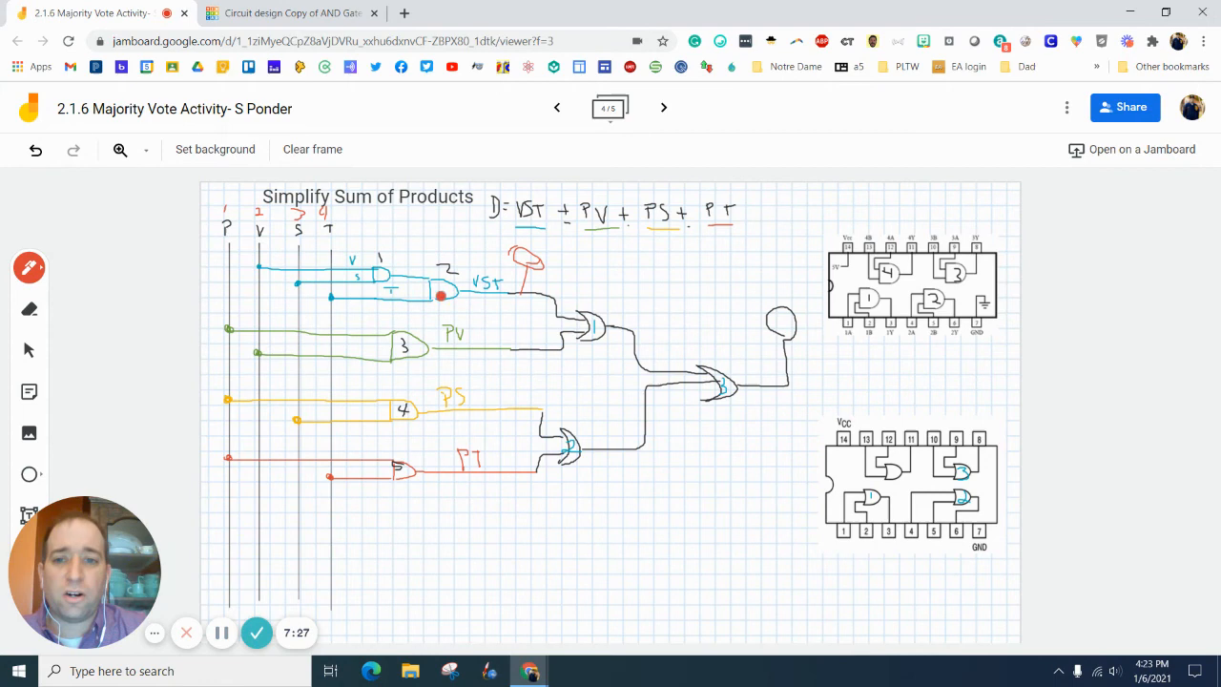
Switch browser tabs to bring the Jamboard majority vote sketch back on screen
{"action": "left_click", "coordinate": [286, 12]}
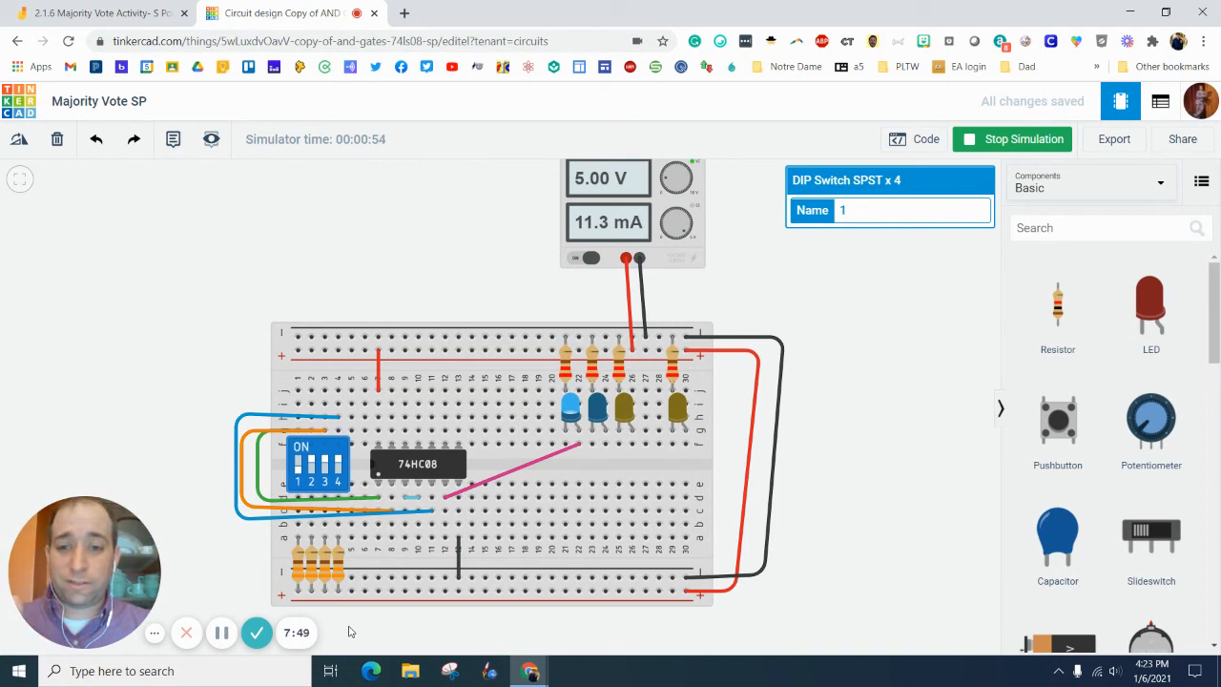
{"action": "mouse_move", "coordinate": [431, 557]}
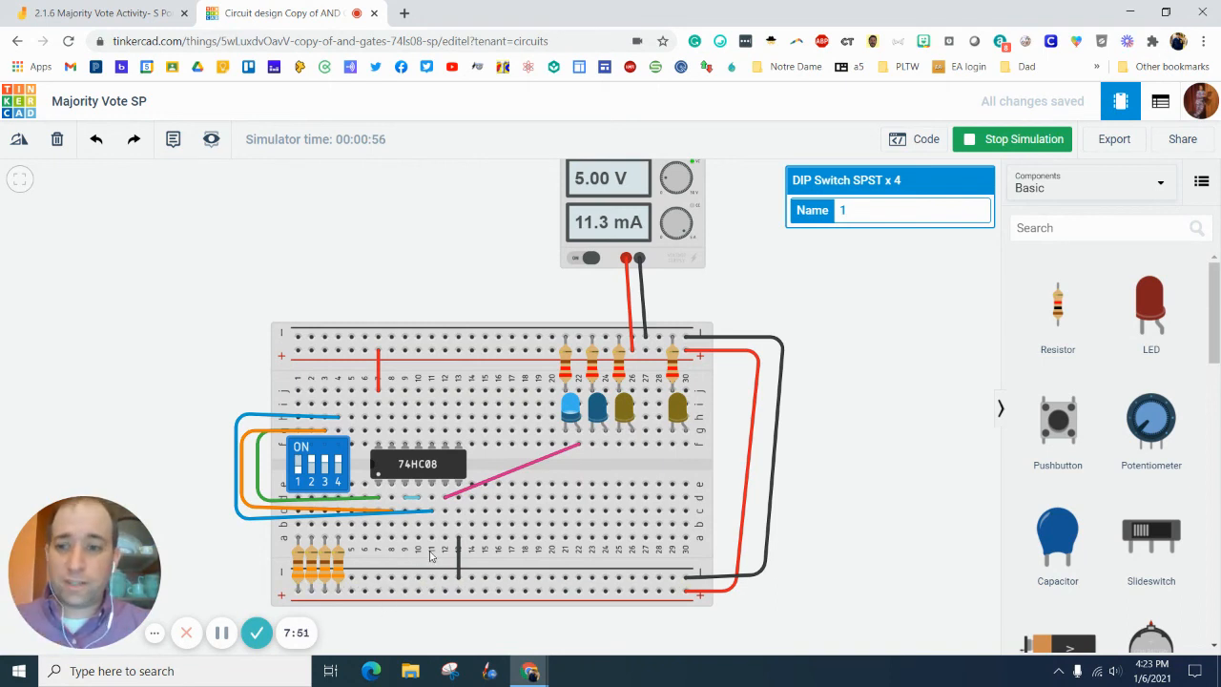